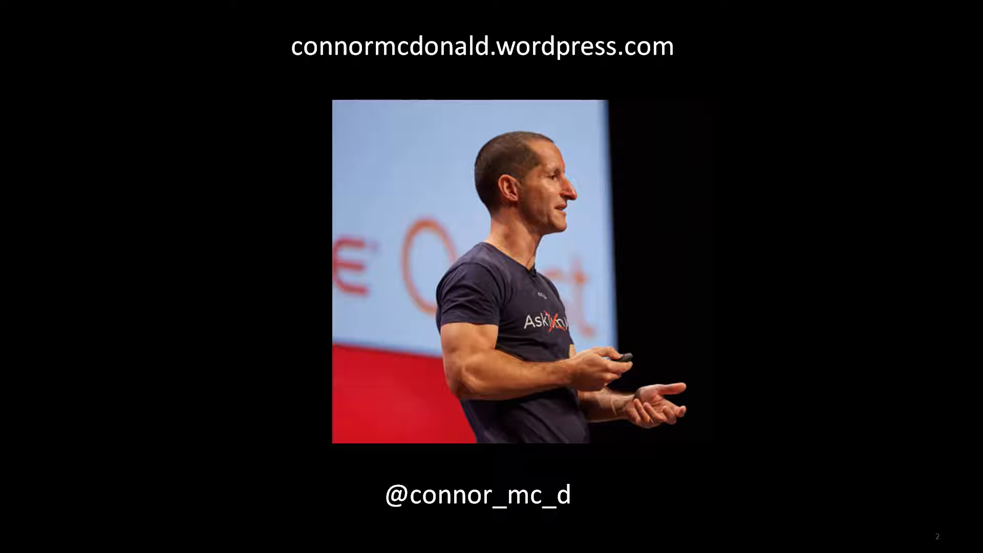
Step past the author, developer focus and this session slides to slide 7
key(Right)
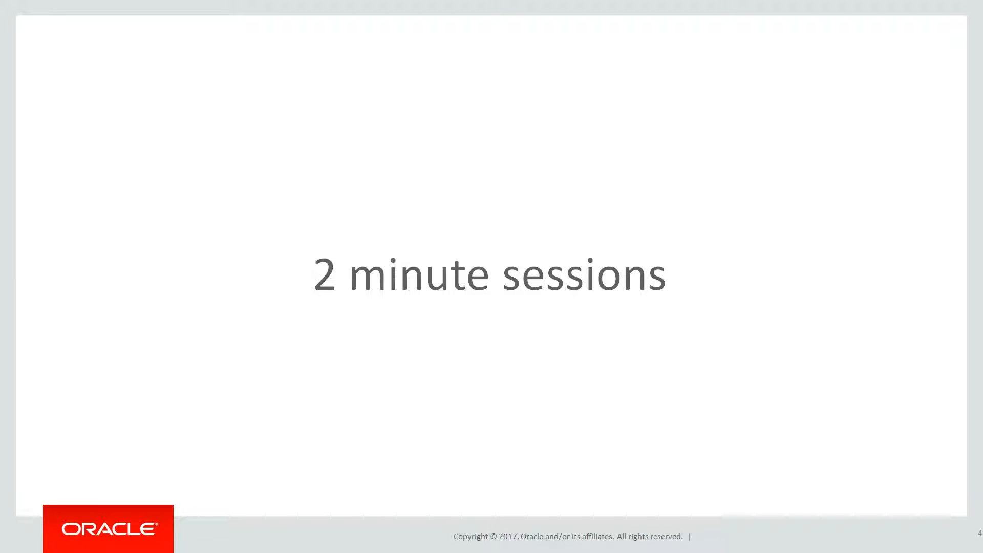
key(Right)
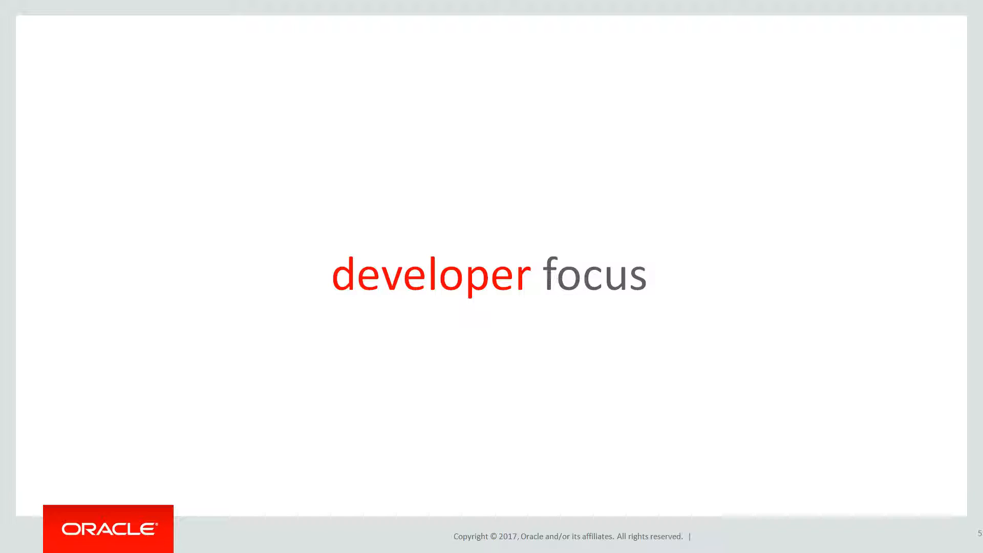
key(Right)
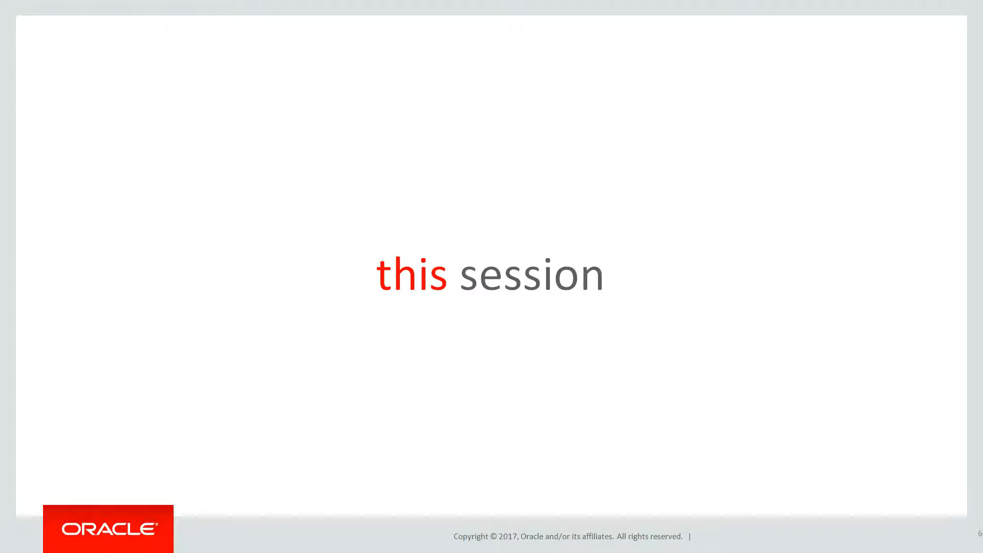
key(Right)
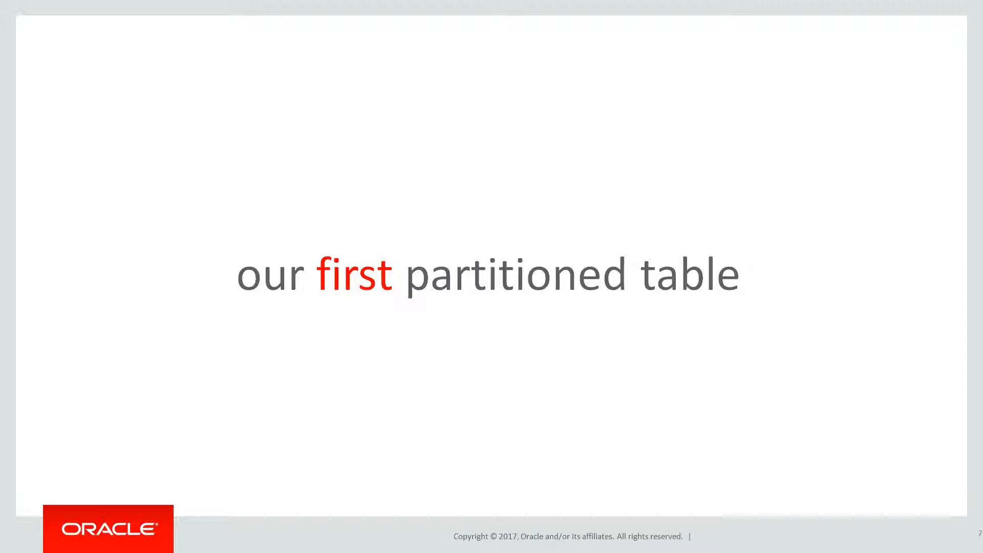
Advance to slide 12 showing CREATE TABLE SALES with the tstamp column highlighted
key(right)
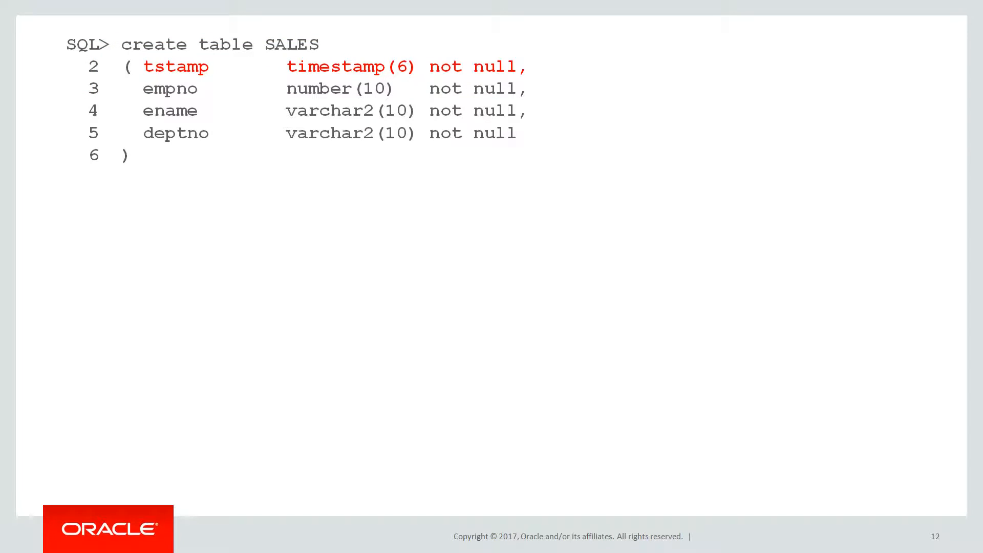
Reveal PARTITION BY RANGE, partitions p01 and p02, Table created, then the user_tab_partitions query on slide 18
key(Right)
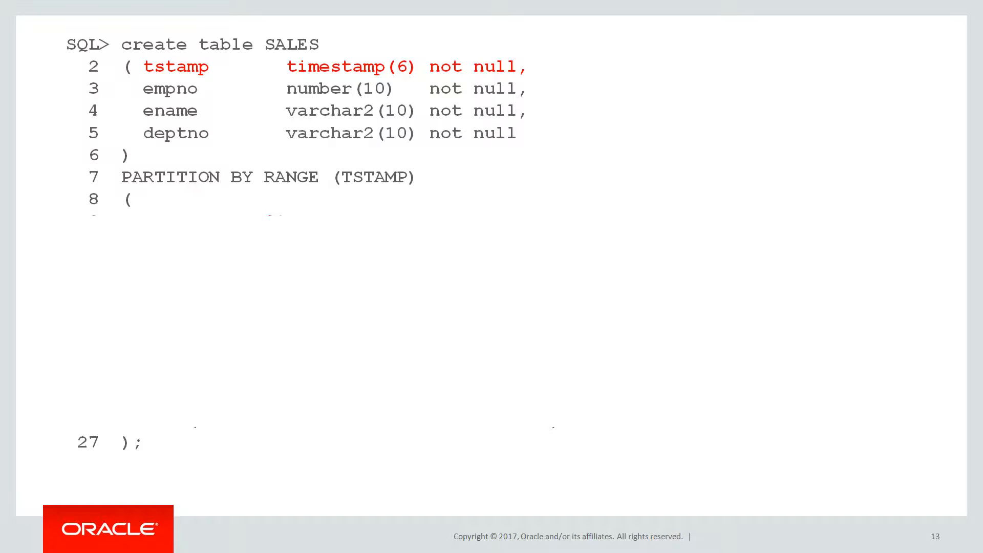
key(right)
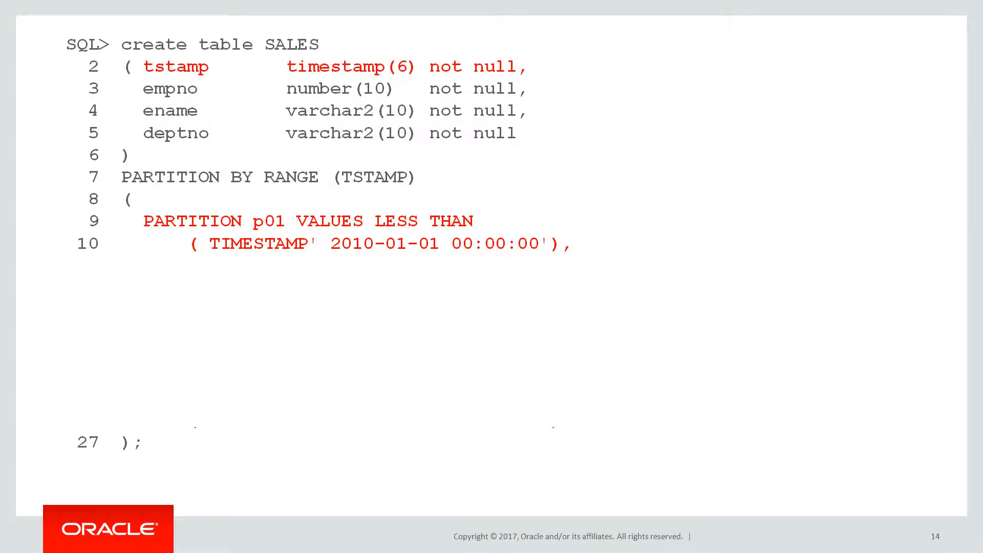
key(right)
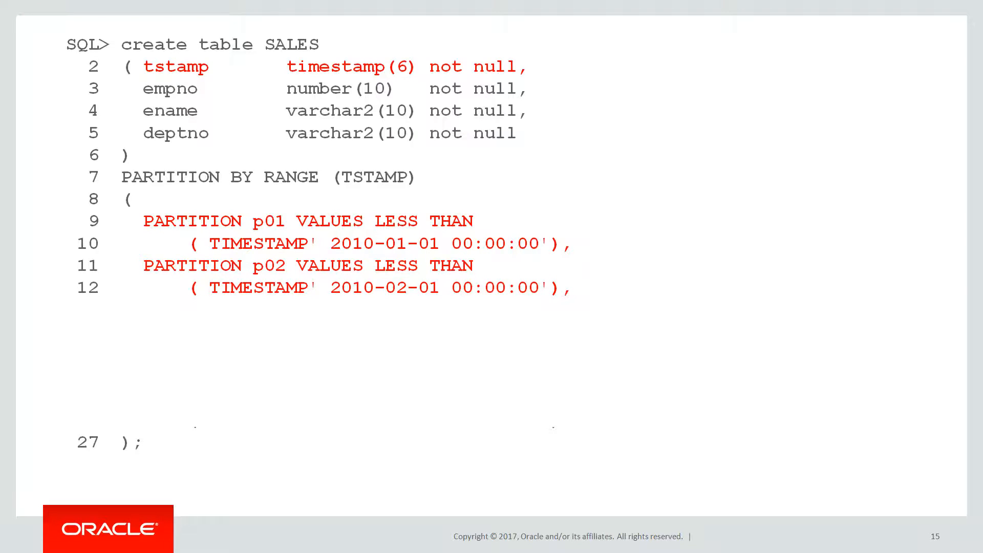
key(Right)
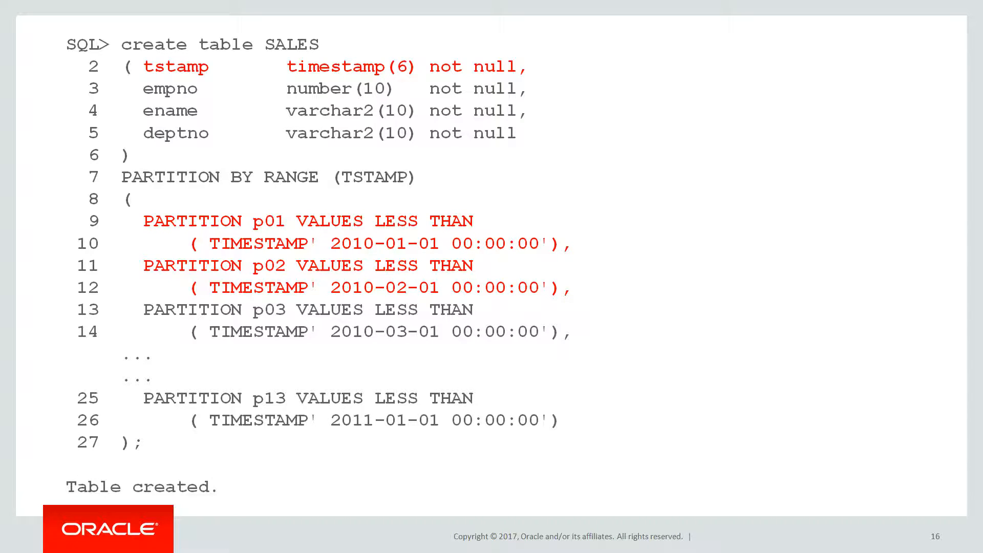
key(Right)
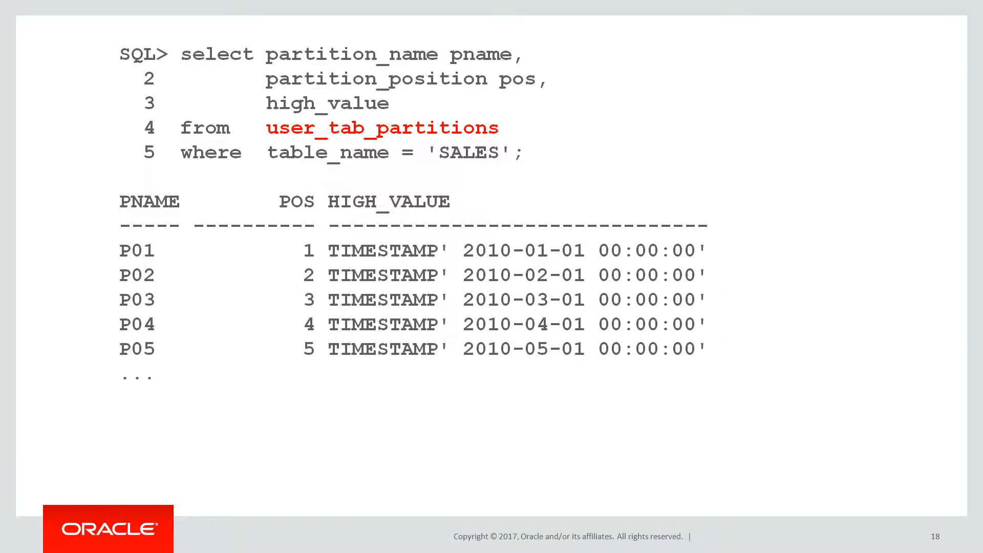
Advance to slide 19, the monthly timeline with Start and End arrows on Feb 2010
key(Right)
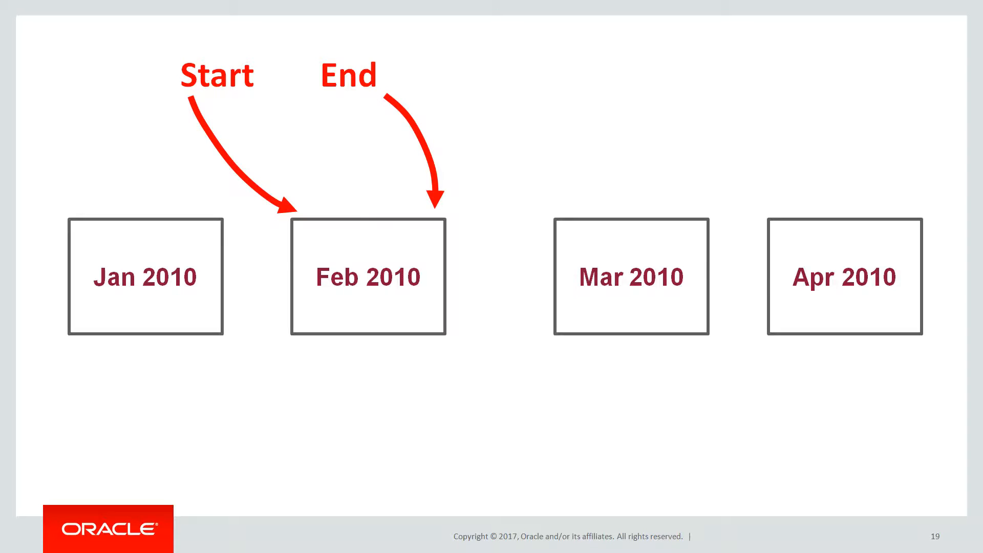
Show the p01 clause, the inclusive/exclusive range diagram, and slide 24 on p02 holding January
key(Right)
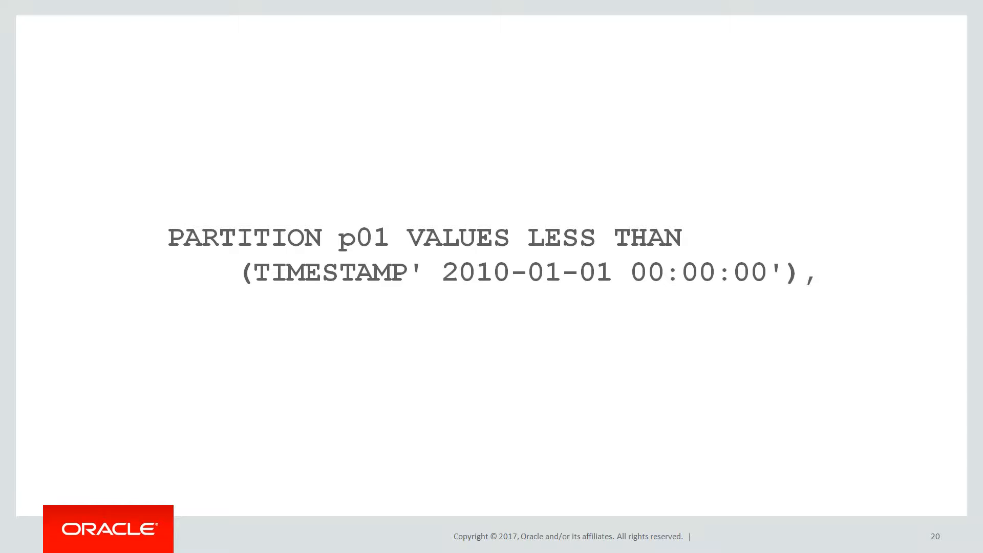
key(Right)
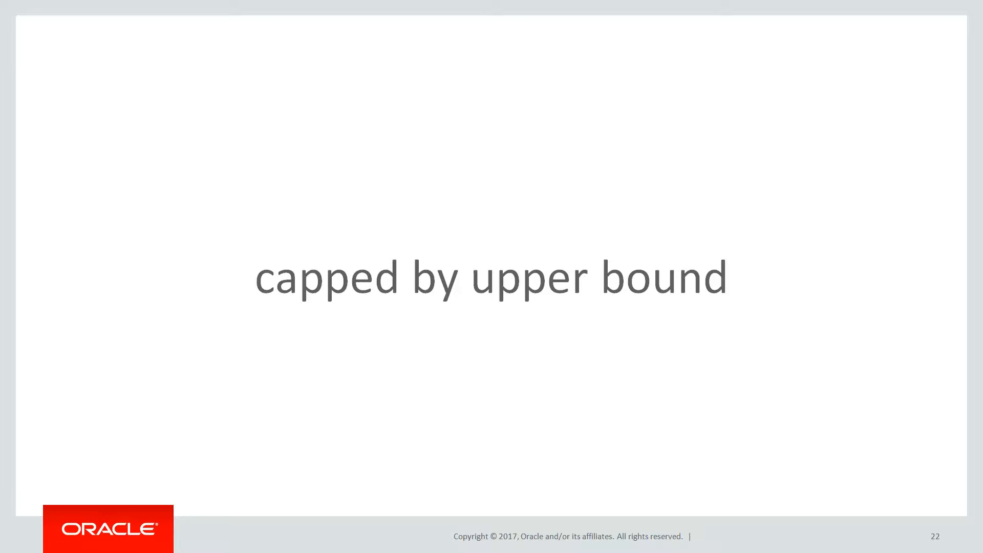
key(Right)
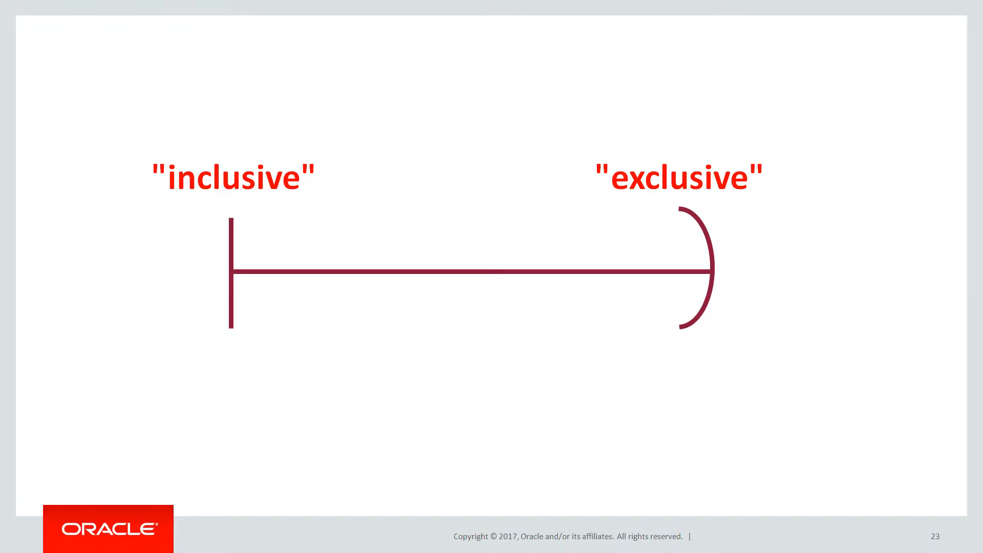
key(right)
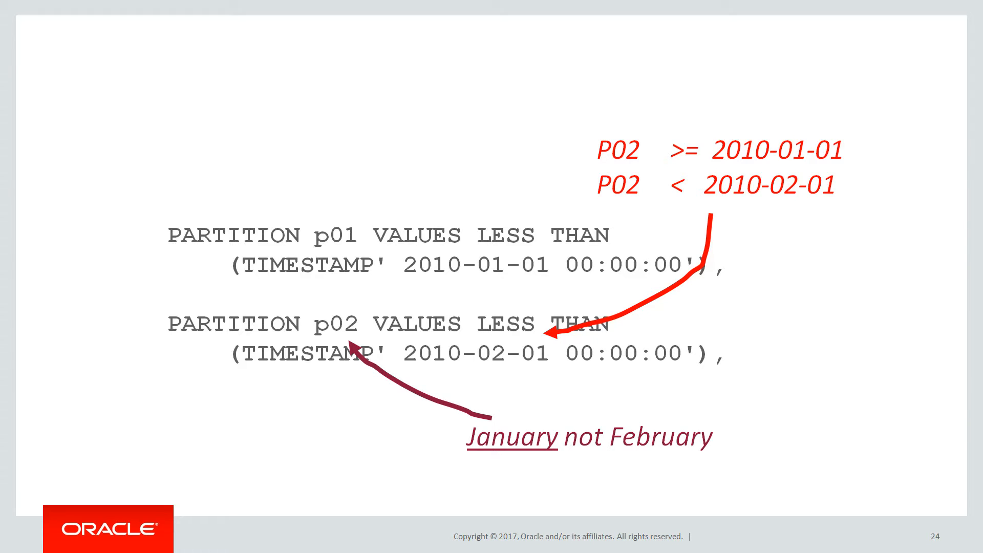
Play the run these yourself and next session: benefits slides, ending on slide 27
key(right)
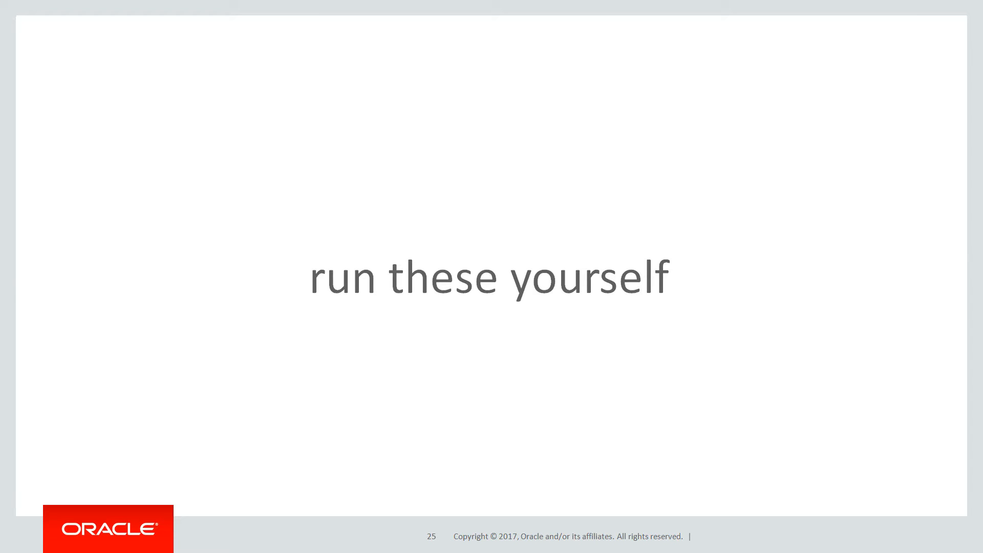
key(Right)
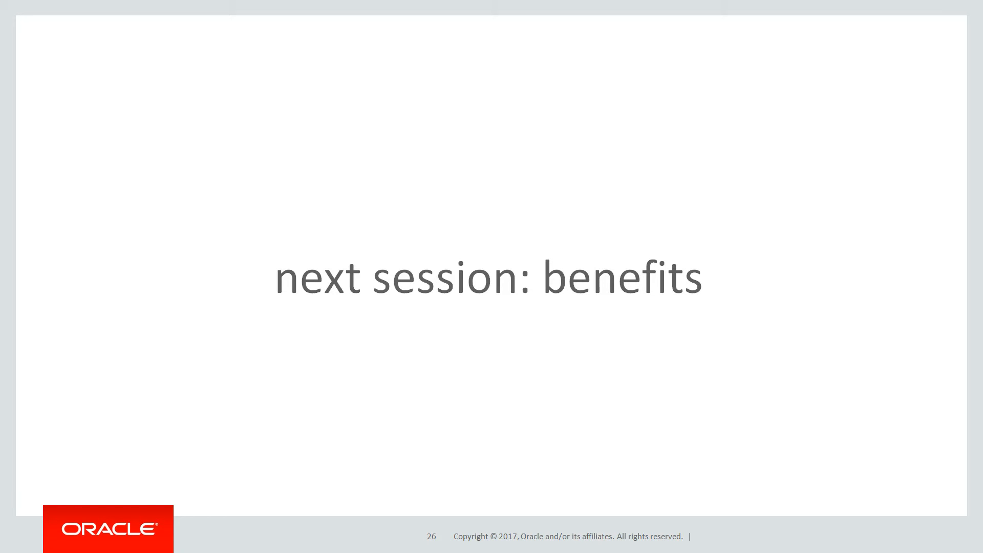
key(Right)
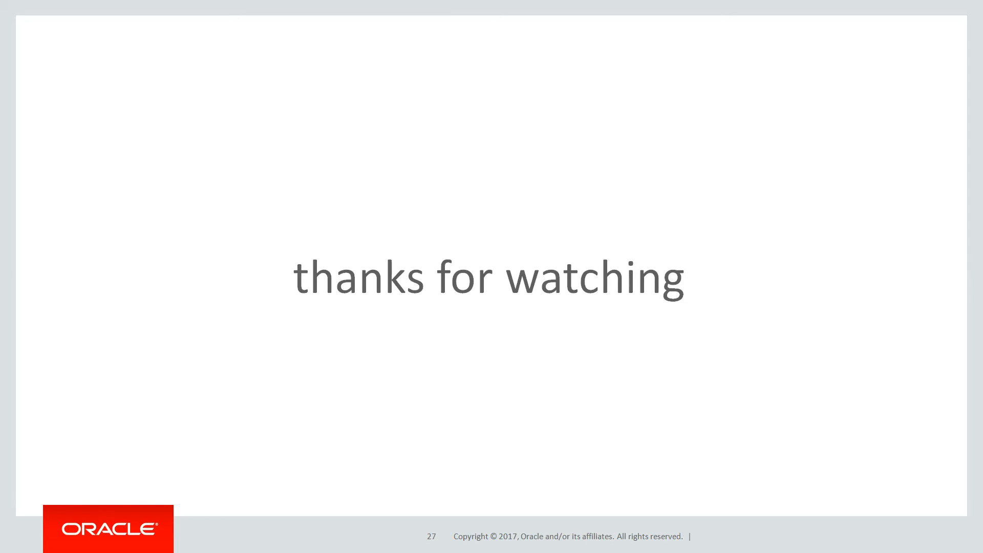